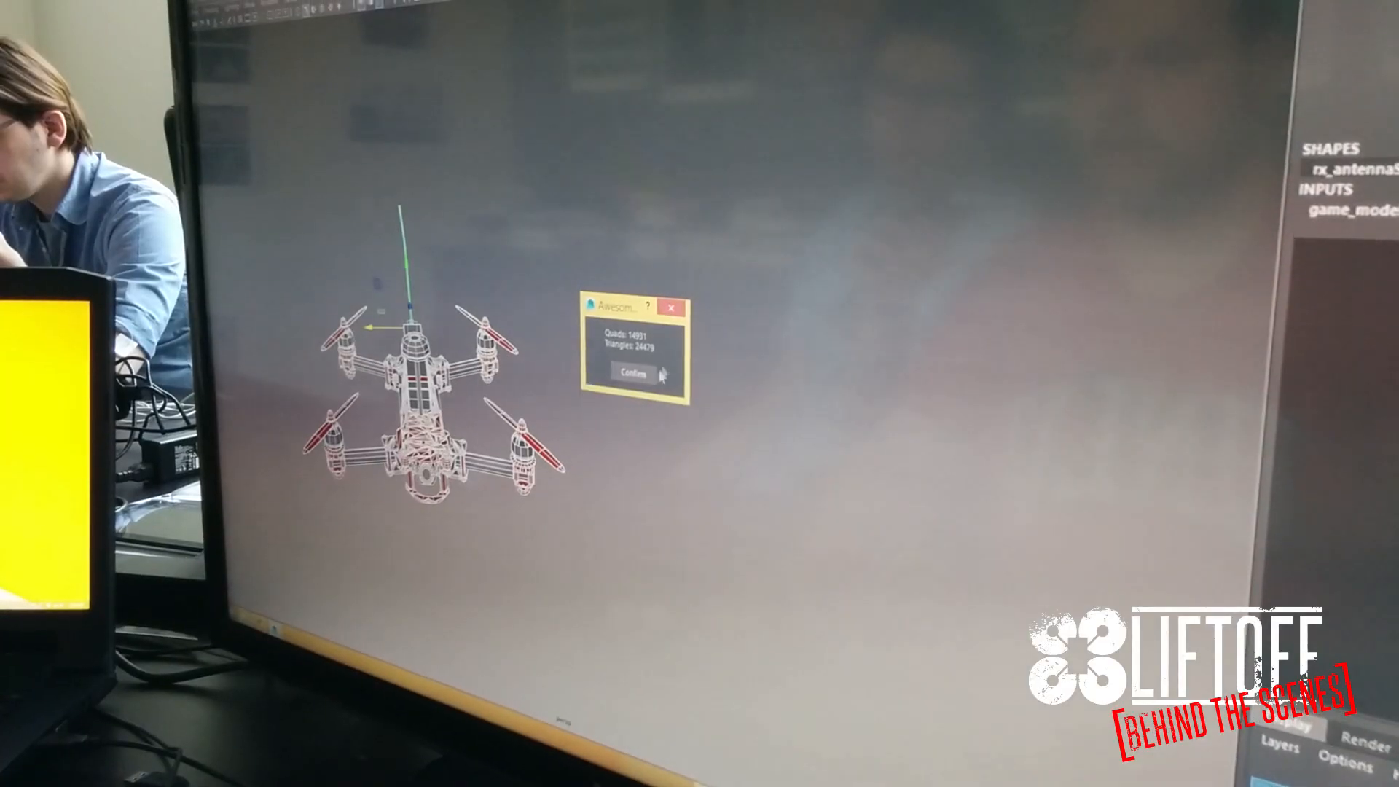
Confirm the polygon count report (about 14,900 quads, 24,500 tris), leaving the drone in view.
{"action": "left_click", "coordinate": [633, 373]}
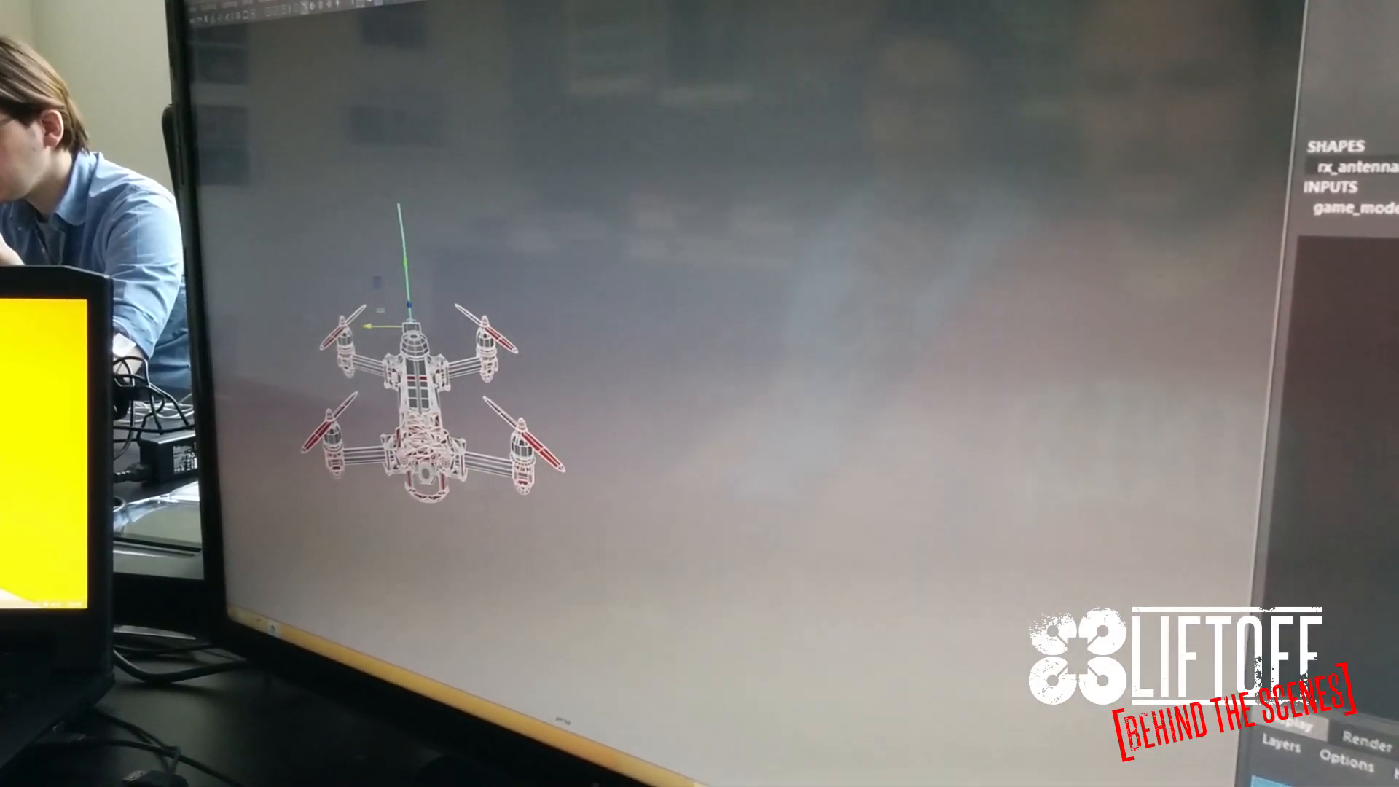